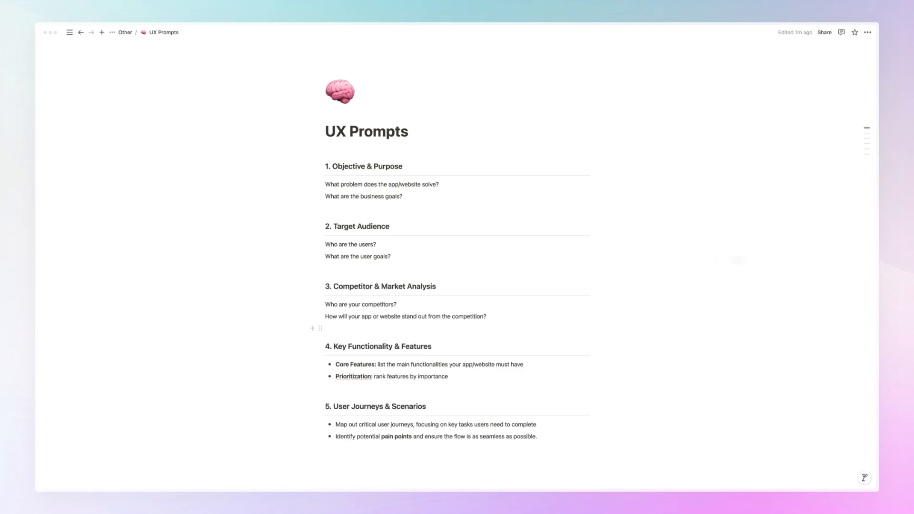
pyautogui.moveTo(628, 230)
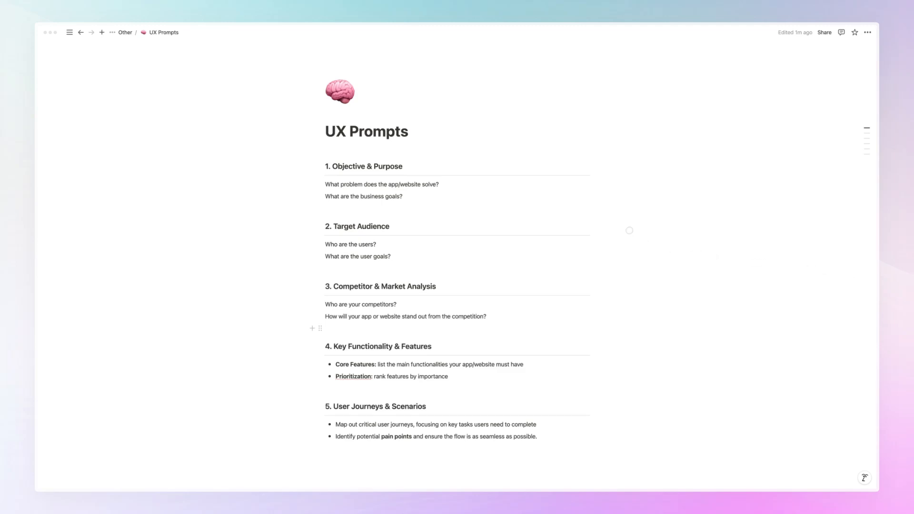
pyautogui.moveTo(602, 214)
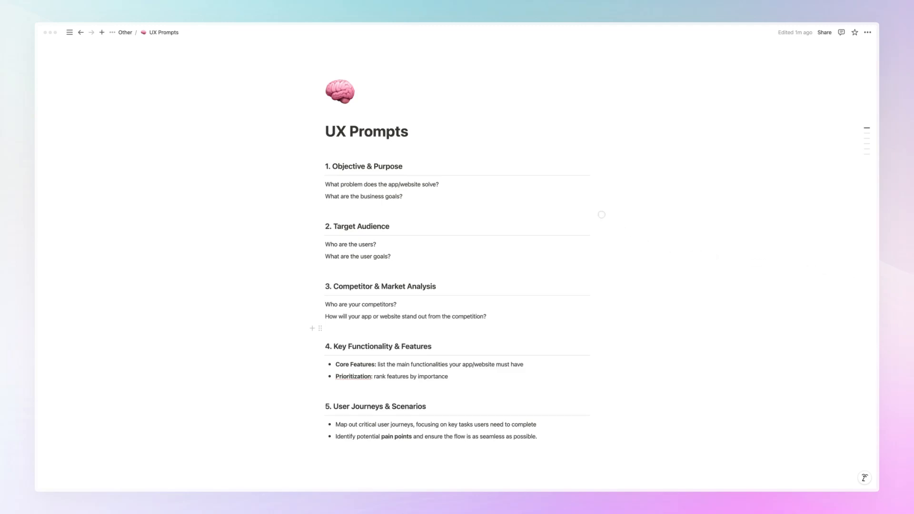
pyautogui.moveTo(441, 171)
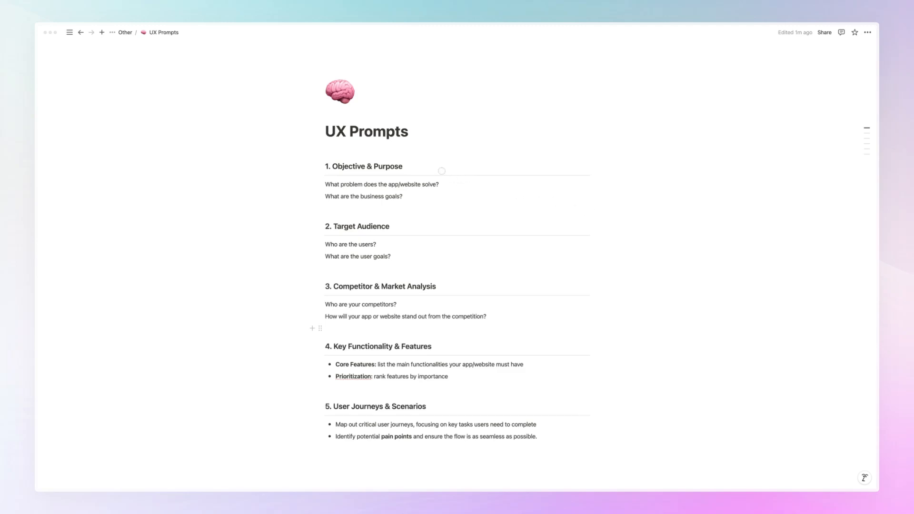
pyautogui.moveTo(439, 163)
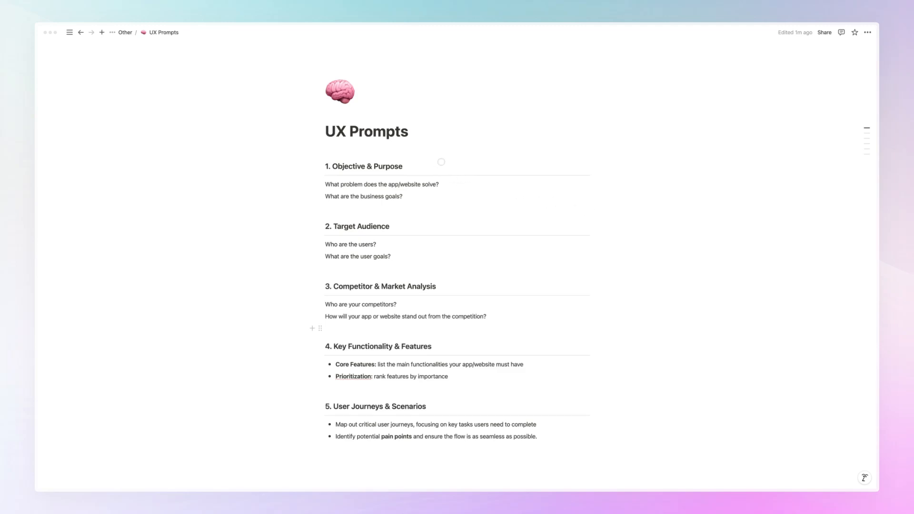
pyautogui.moveTo(449, 161)
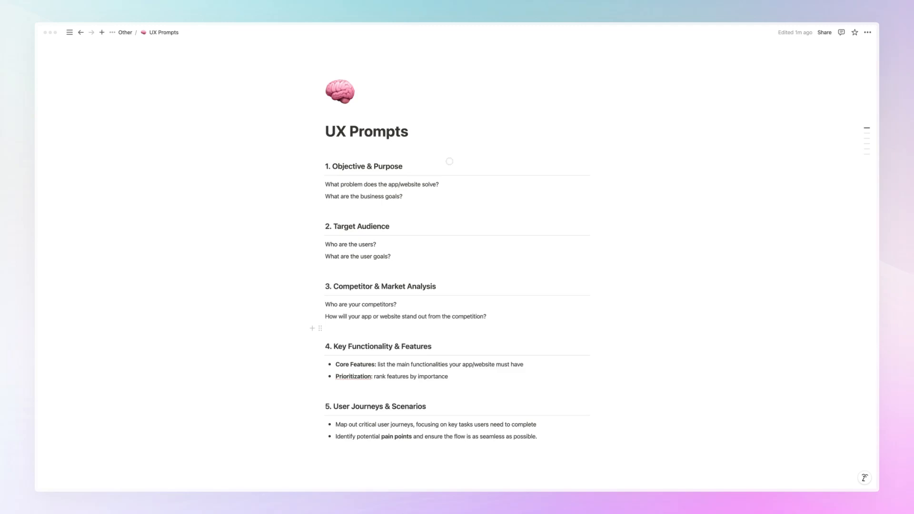
pyautogui.moveTo(441, 168)
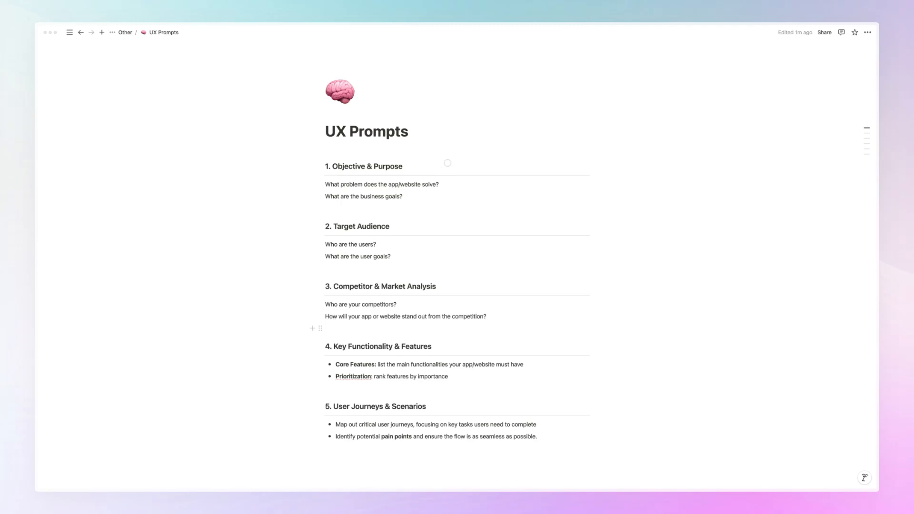
pyautogui.moveTo(460, 171)
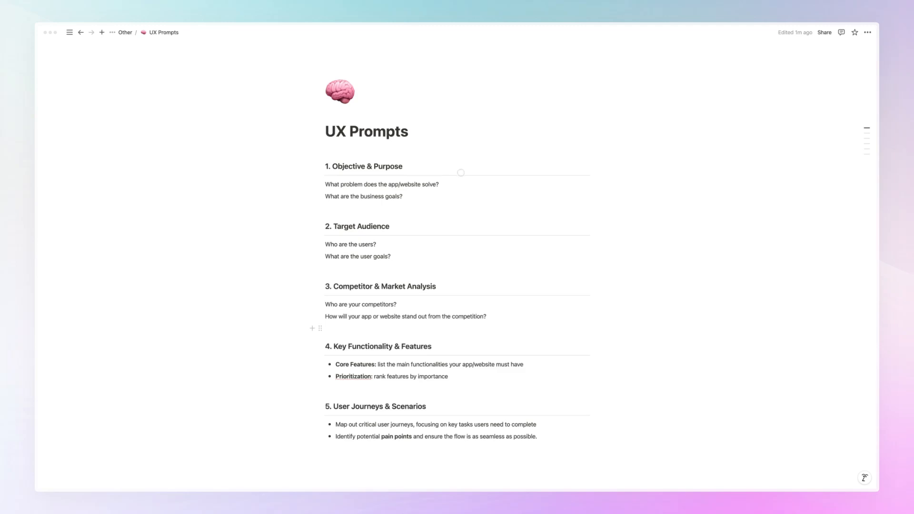
pyautogui.moveTo(461, 178)
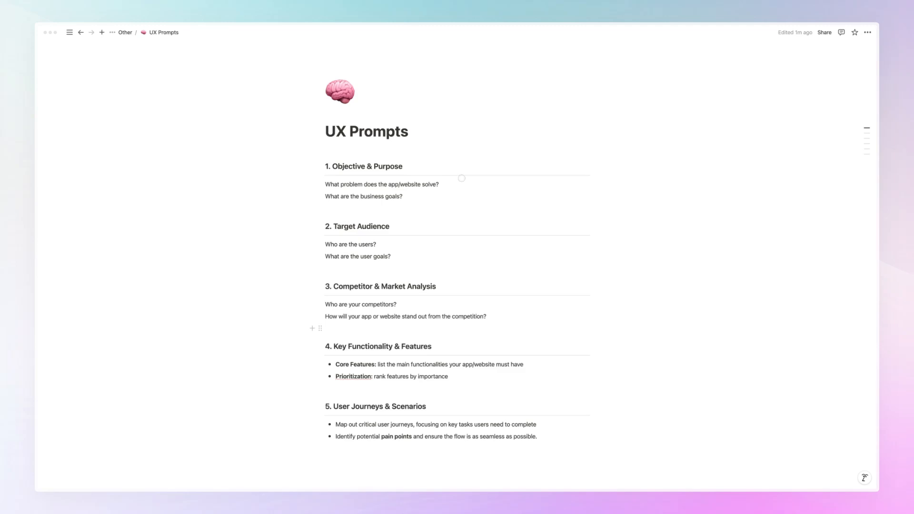
pyautogui.moveTo(435, 198)
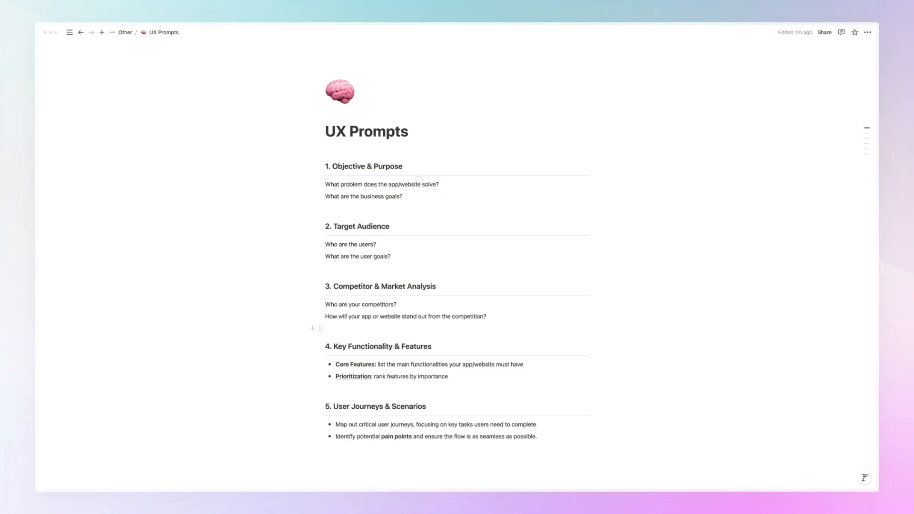
pyautogui.moveTo(421, 175)
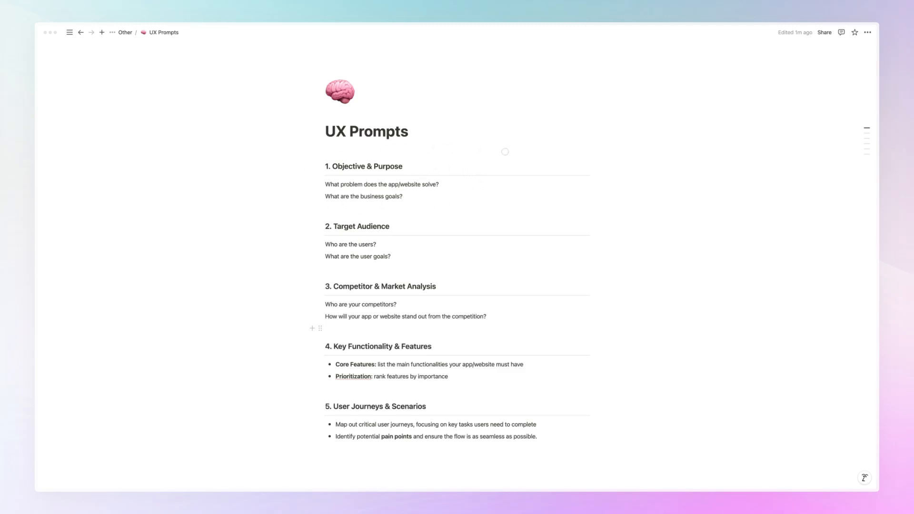
pyautogui.moveTo(455, 198)
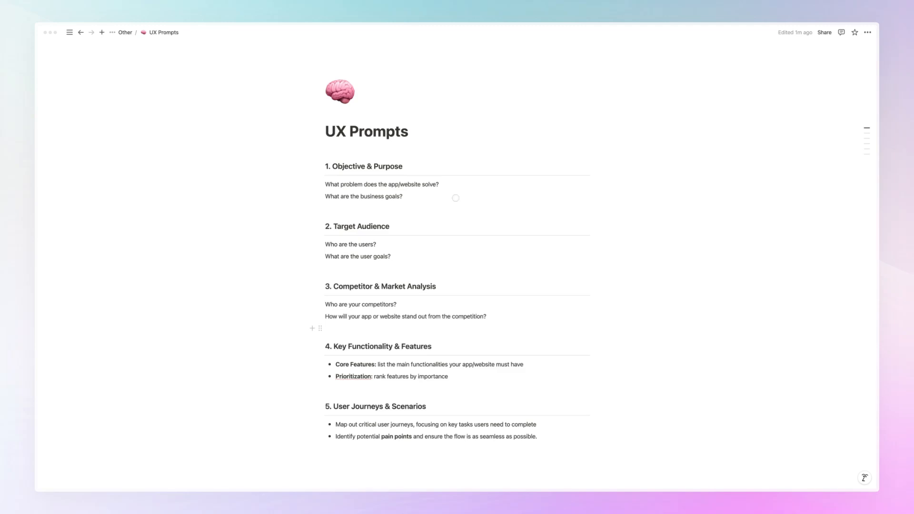
pyautogui.moveTo(483, 166)
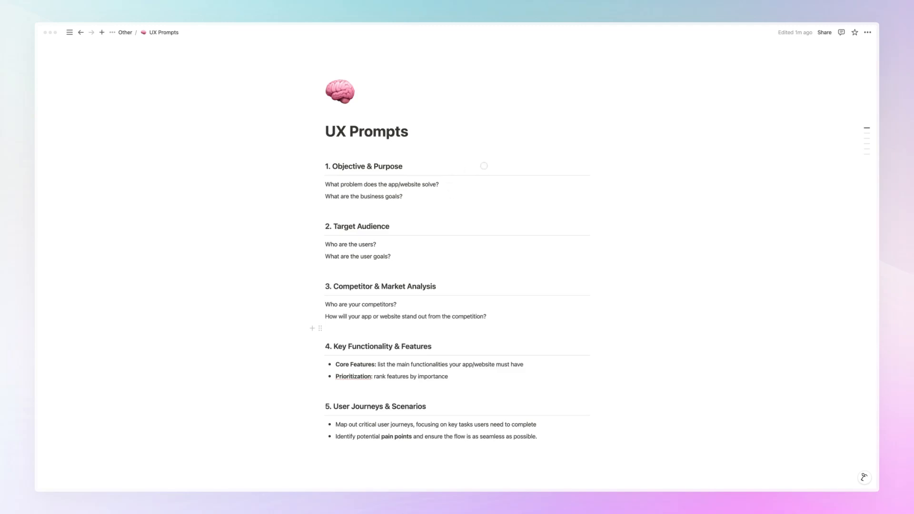
pyautogui.moveTo(472, 190)
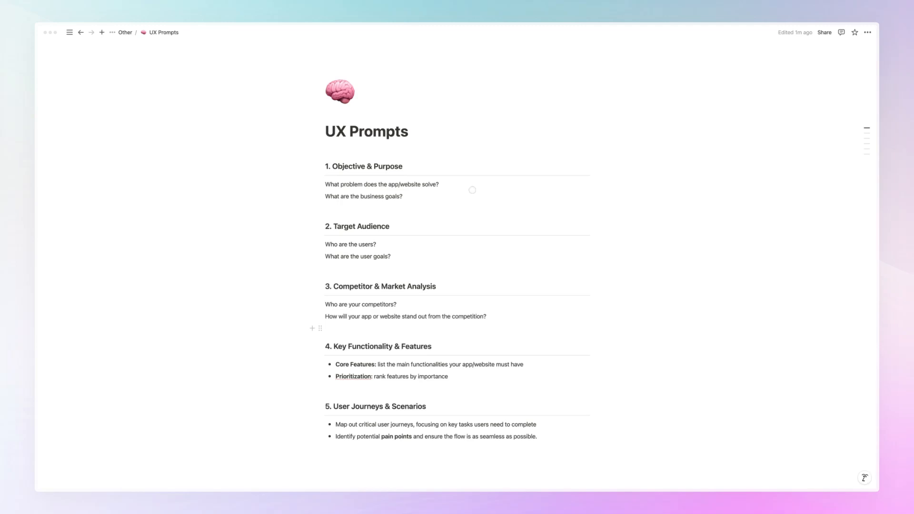
pyautogui.moveTo(443, 211)
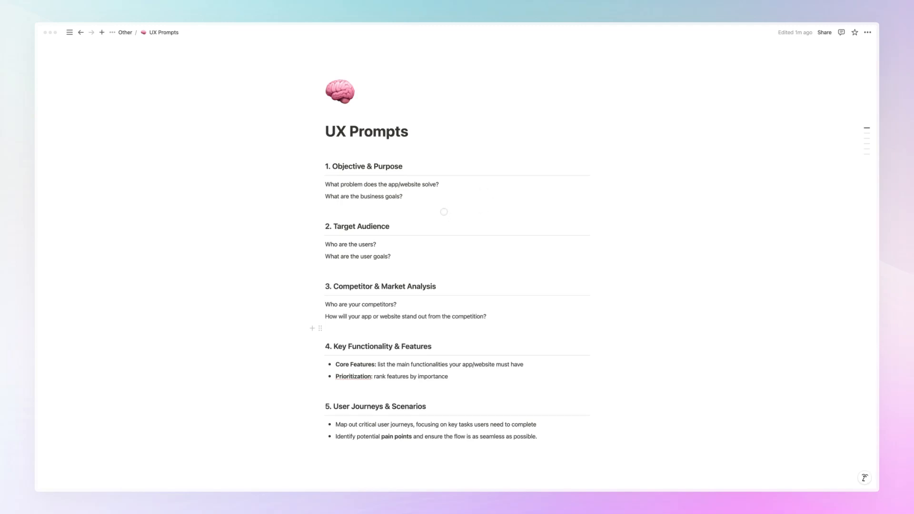
pyautogui.moveTo(408, 244)
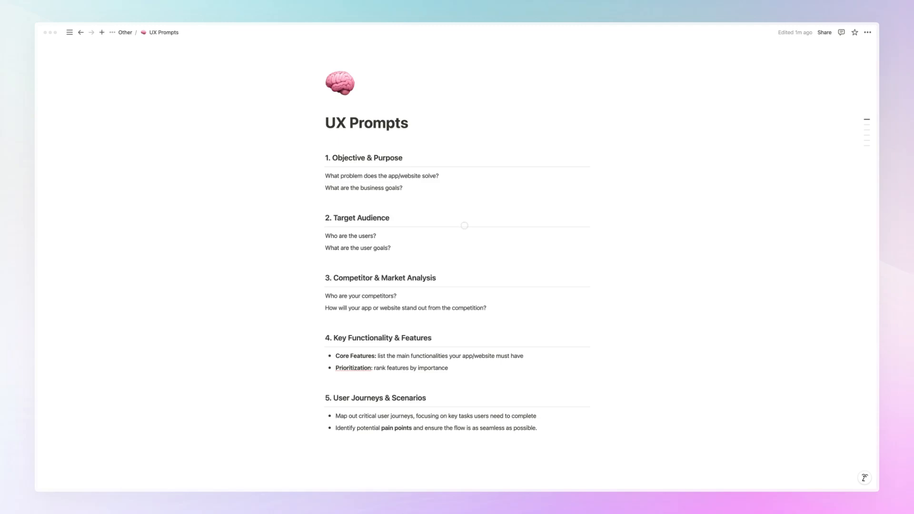
pyautogui.moveTo(462, 274)
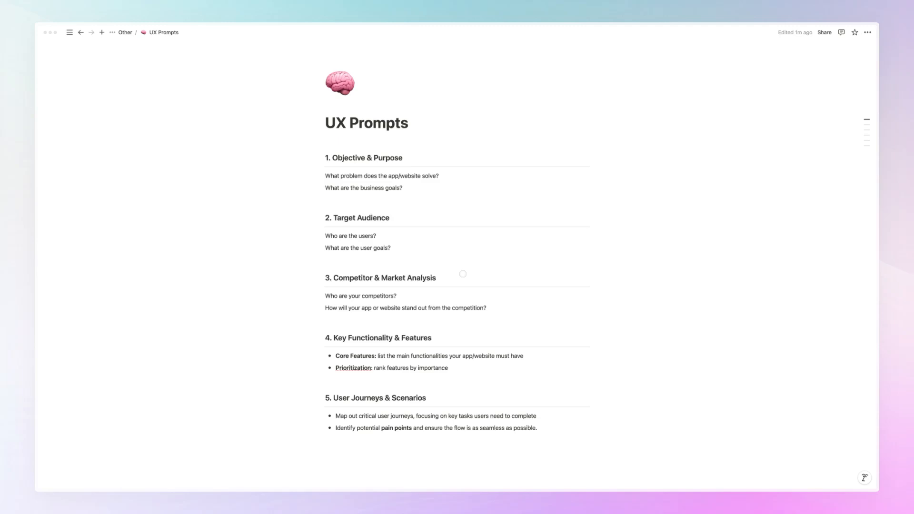
pyautogui.moveTo(492, 286)
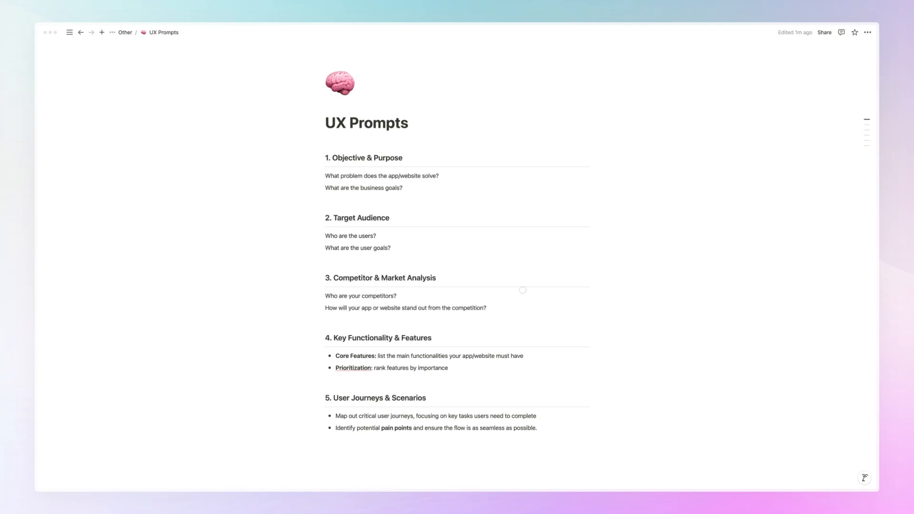
pyautogui.moveTo(508, 297)
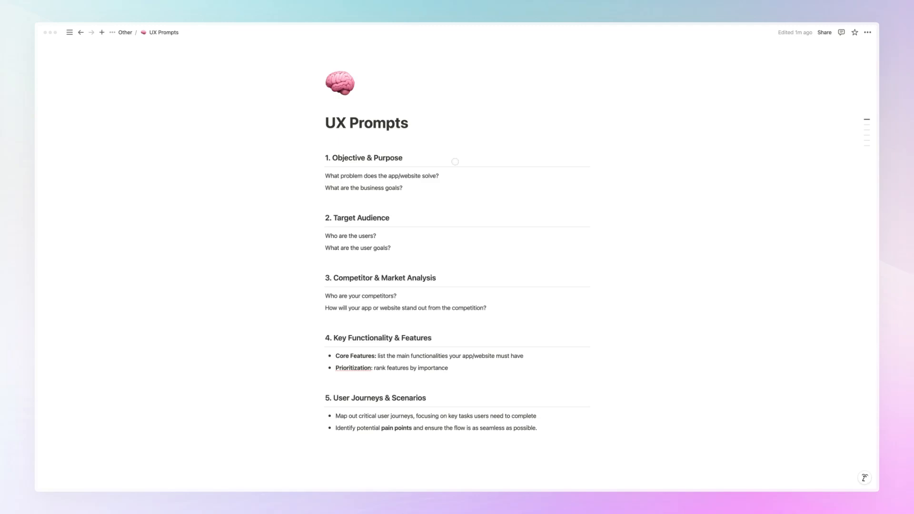
pyautogui.moveTo(505, 163)
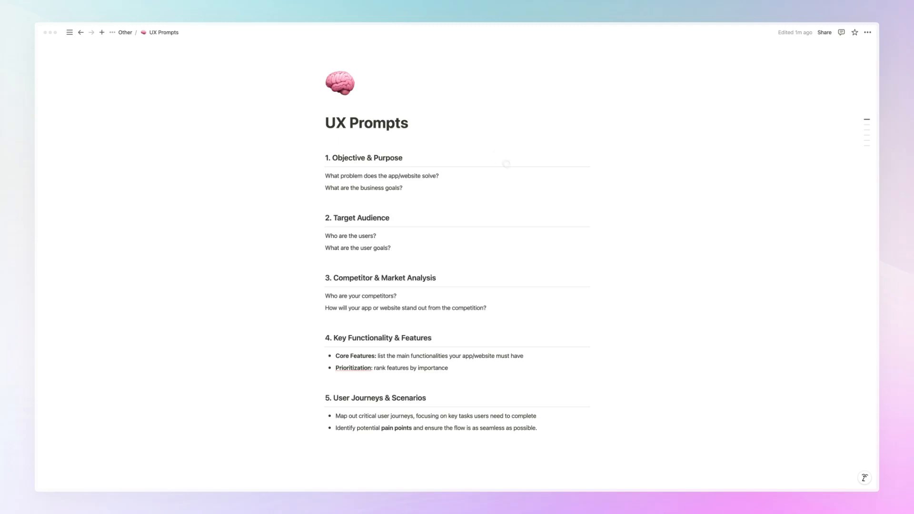
pyautogui.moveTo(499, 216)
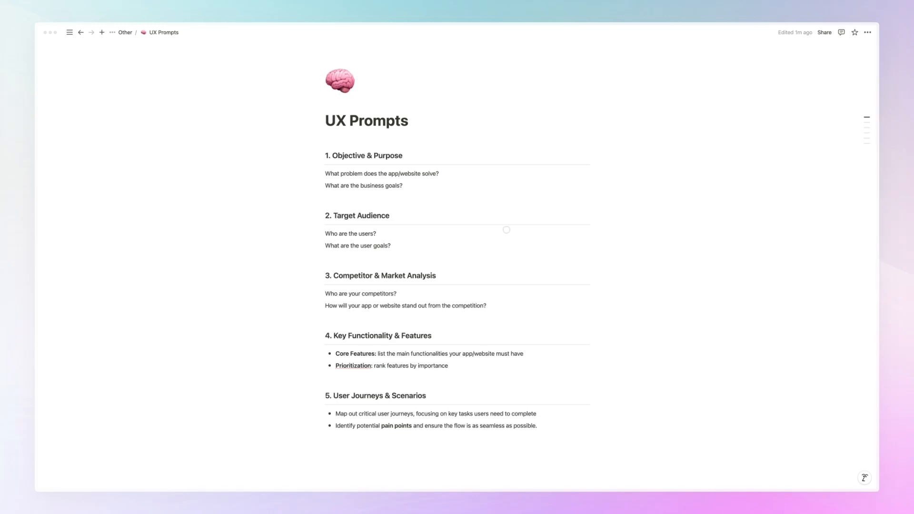
pyautogui.moveTo(518, 285)
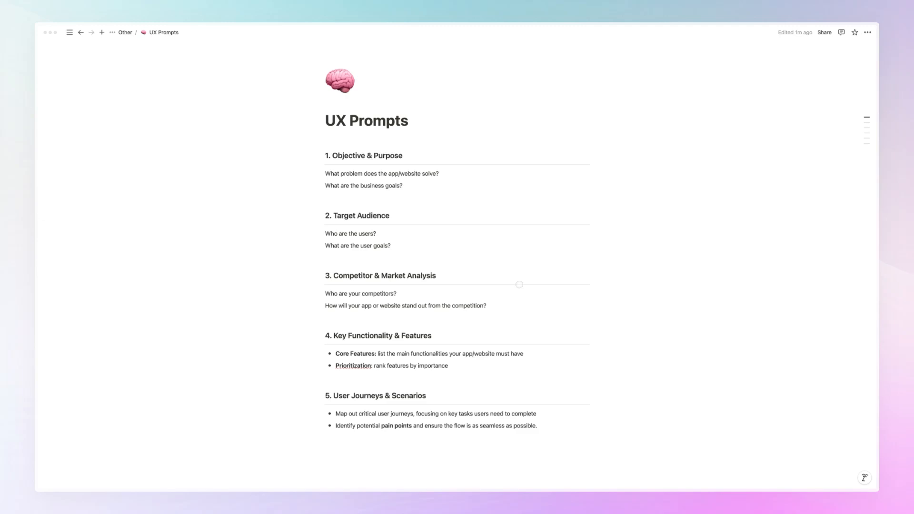
pyautogui.moveTo(441, 336)
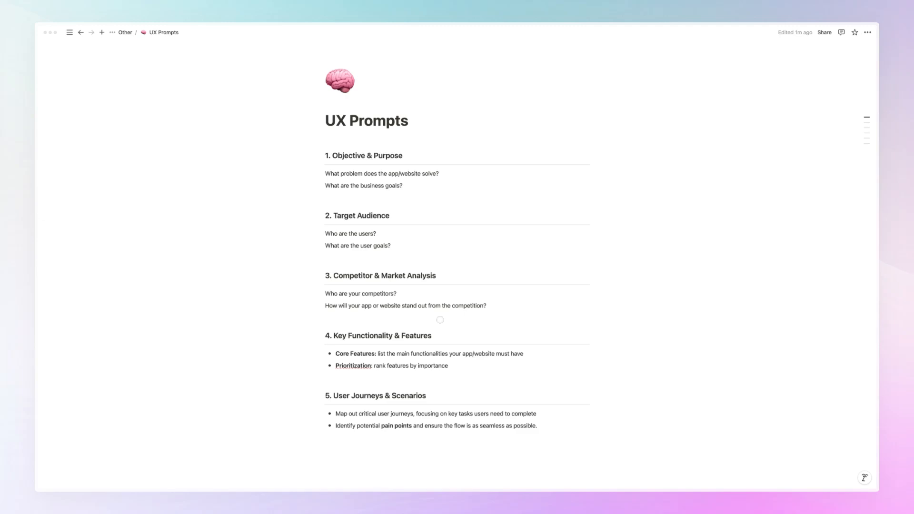
pyautogui.moveTo(363, 348)
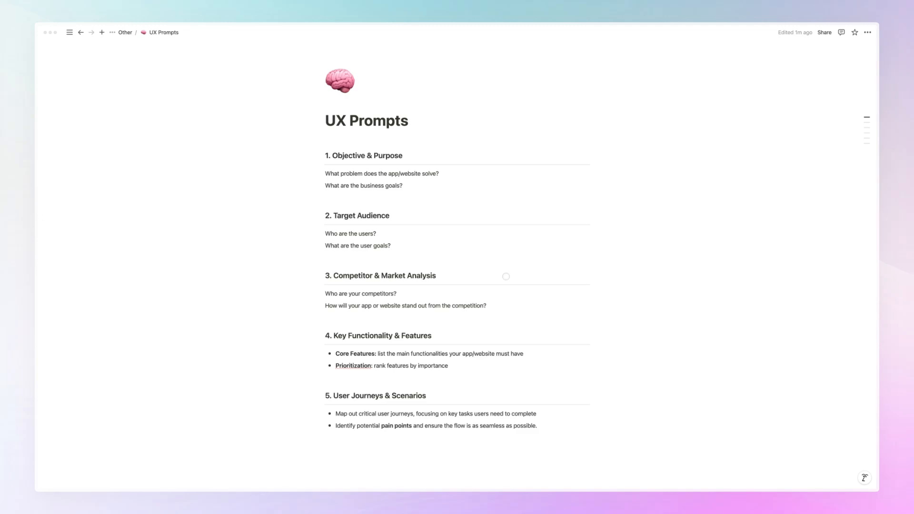
pyautogui.moveTo(396, 342)
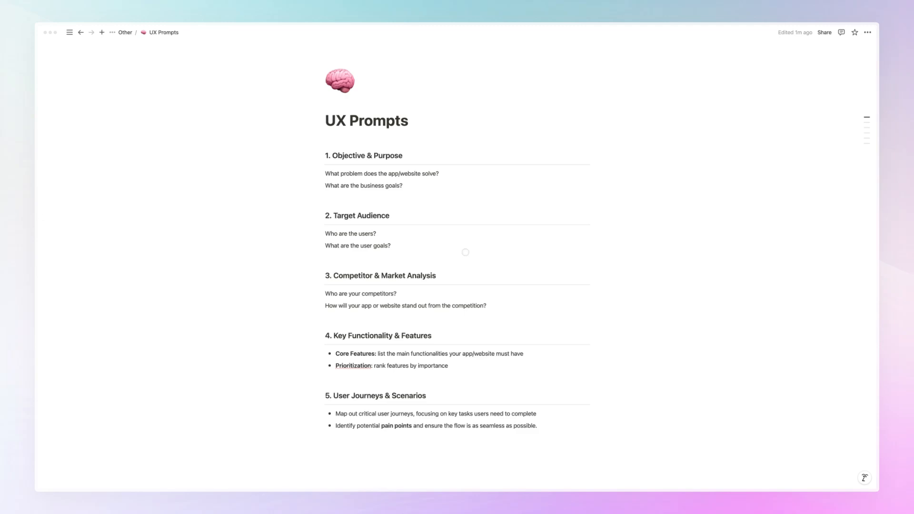
pyautogui.moveTo(368, 370)
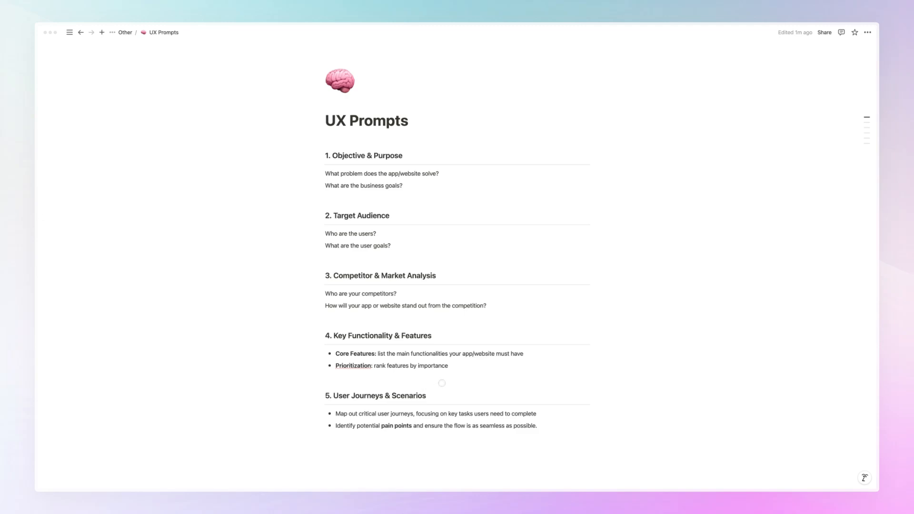
pyautogui.moveTo(538, 374)
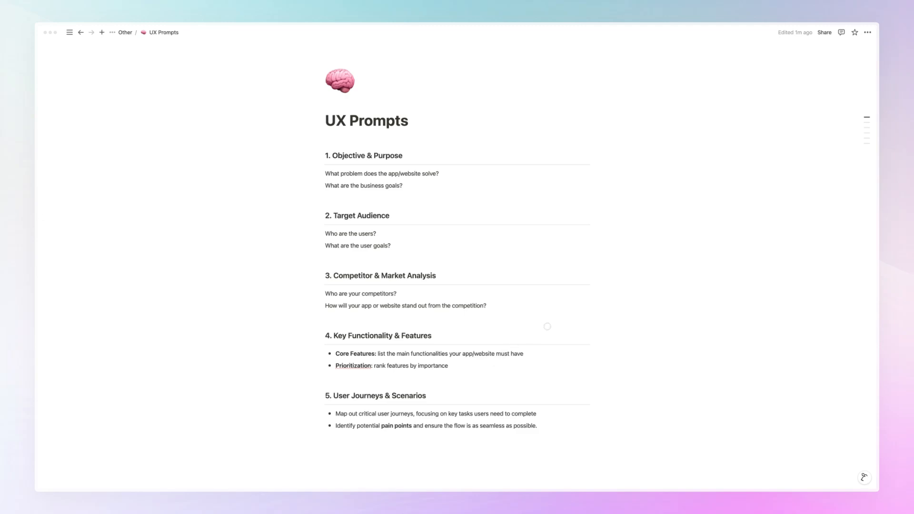
pyautogui.moveTo(560, 291)
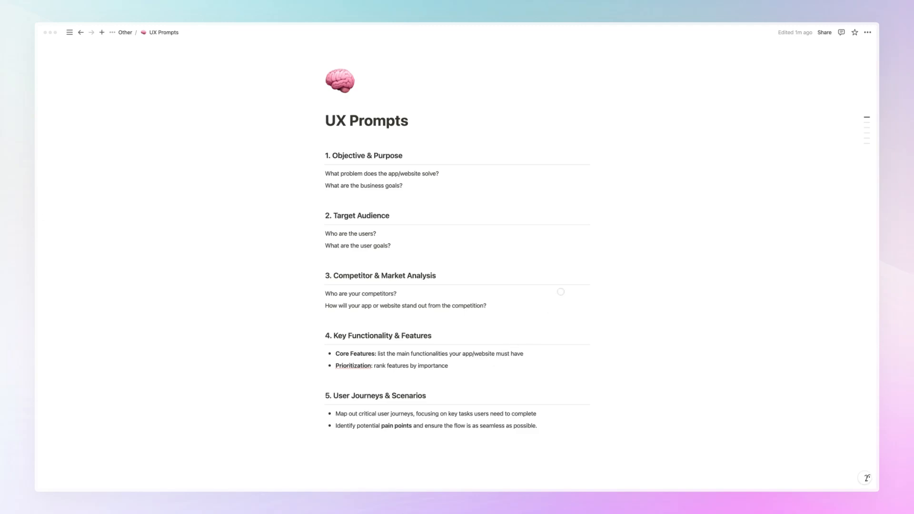
pyautogui.moveTo(608, 283)
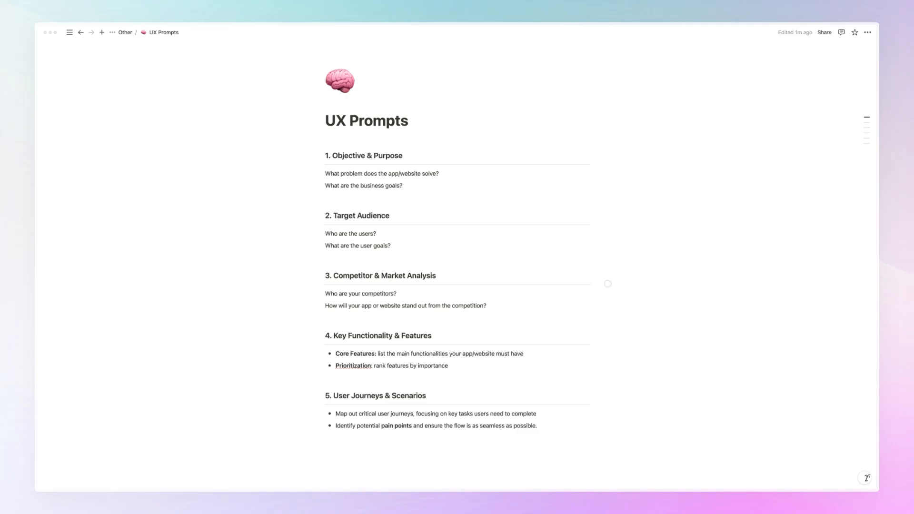
pyautogui.moveTo(618, 279)
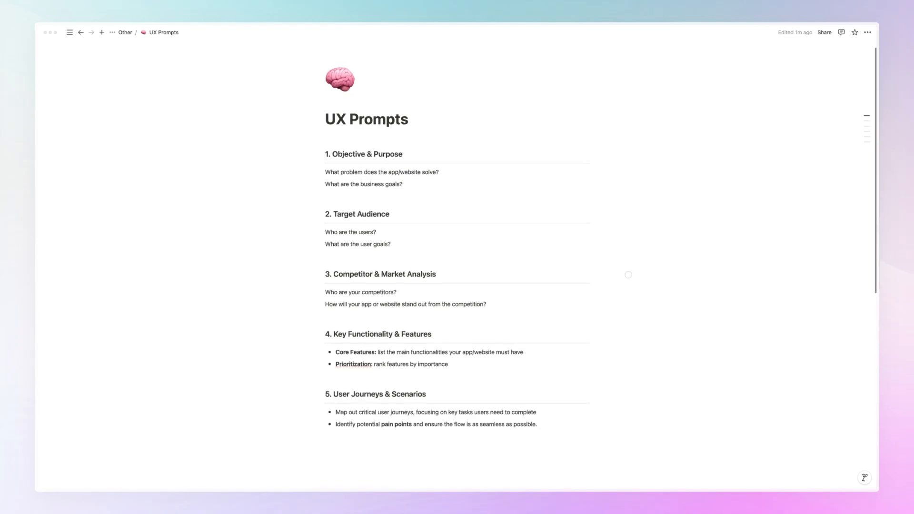
pyautogui.scroll(-3)
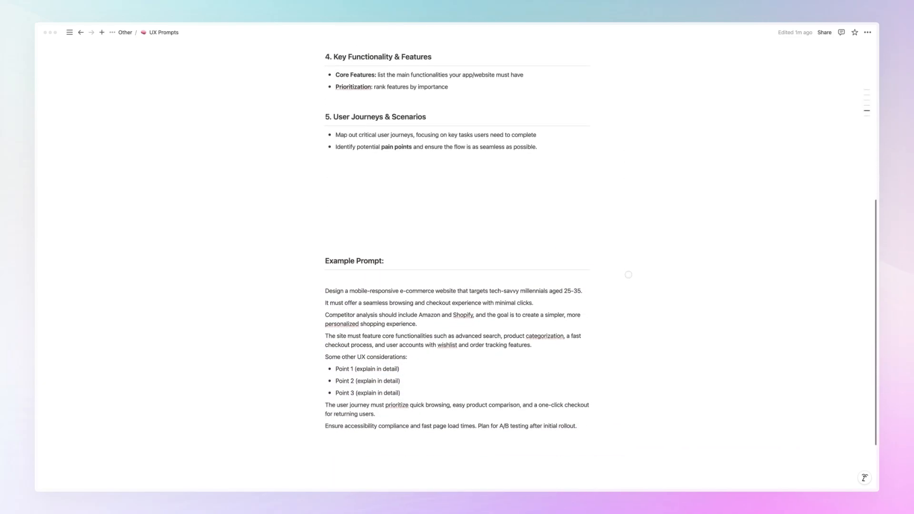
pyautogui.scroll(-3)
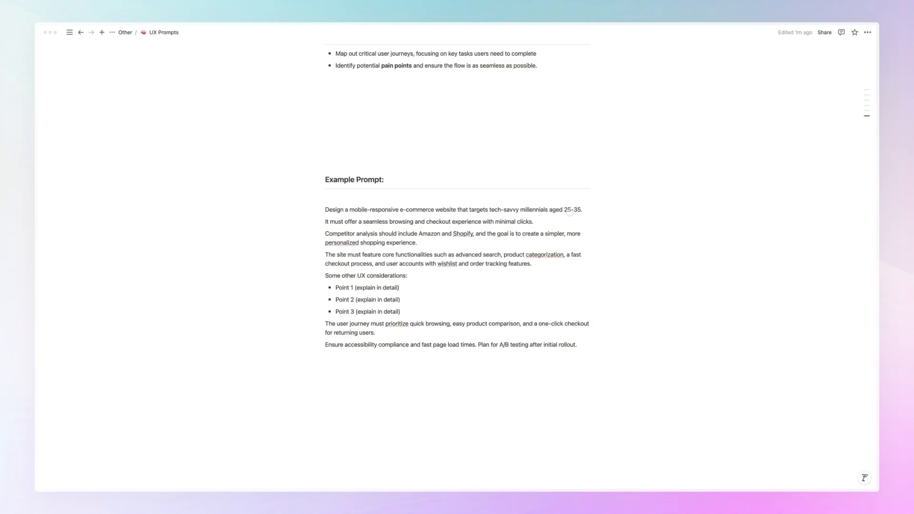
pyautogui.moveTo(565, 220)
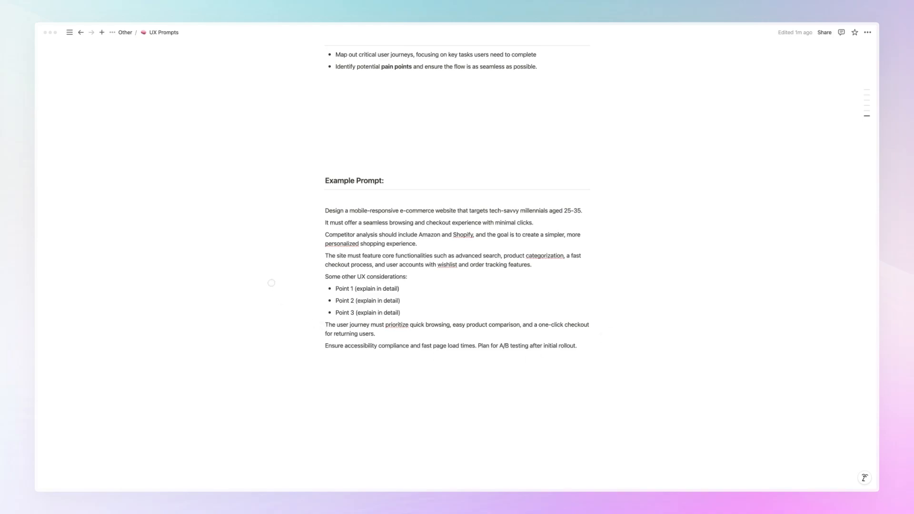
pyautogui.scroll(3)
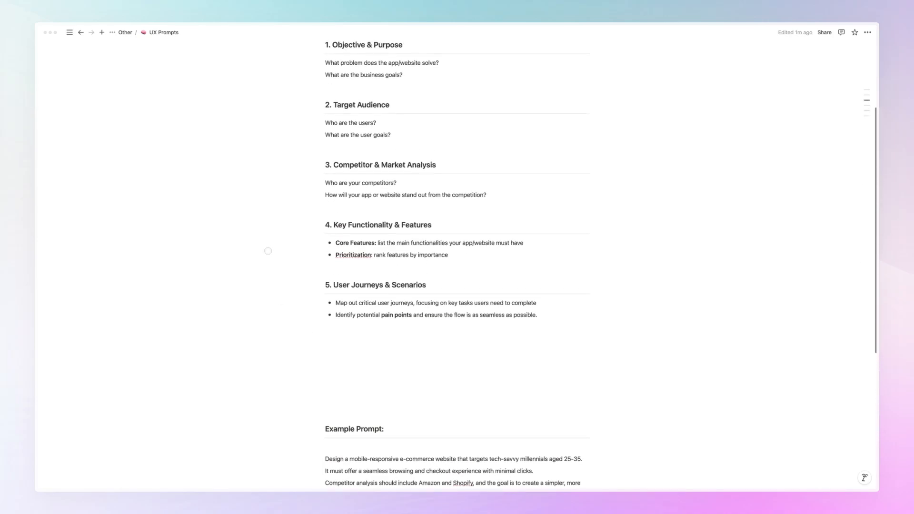
pyautogui.scroll(3)
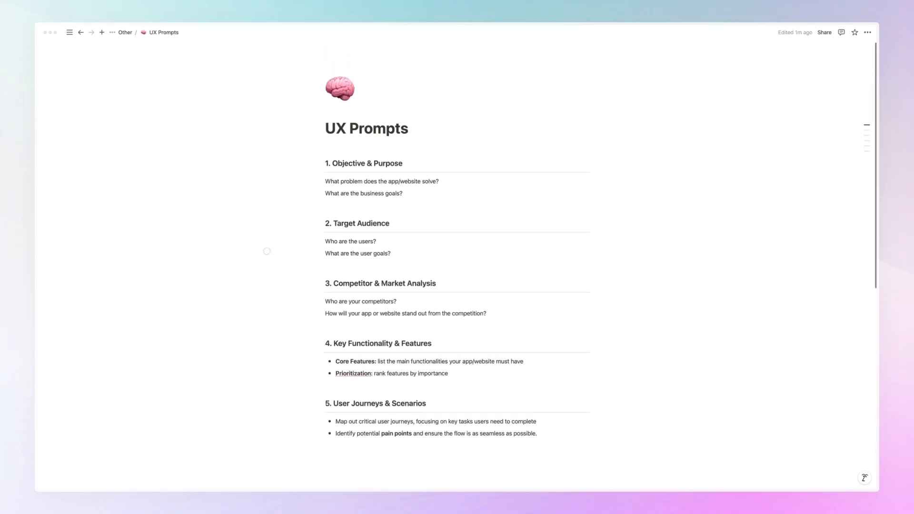
pyautogui.scroll(3)
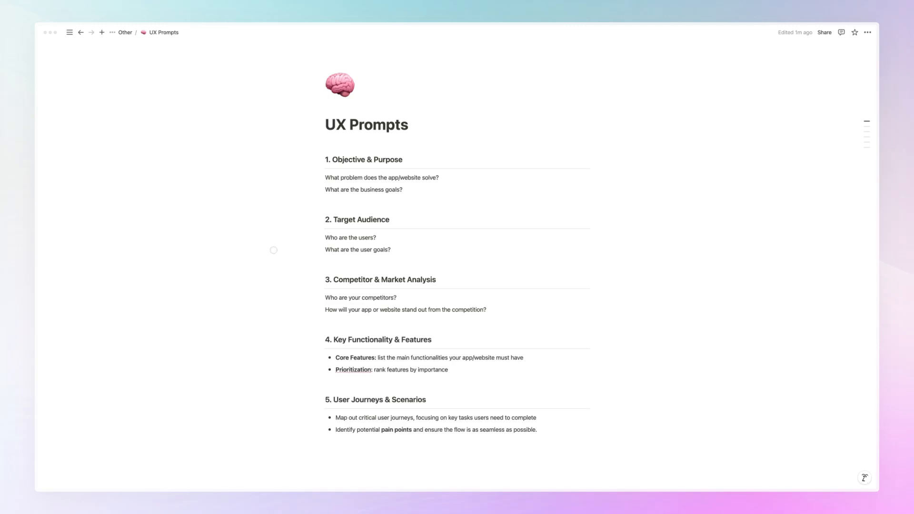
pyautogui.moveTo(223, 239)
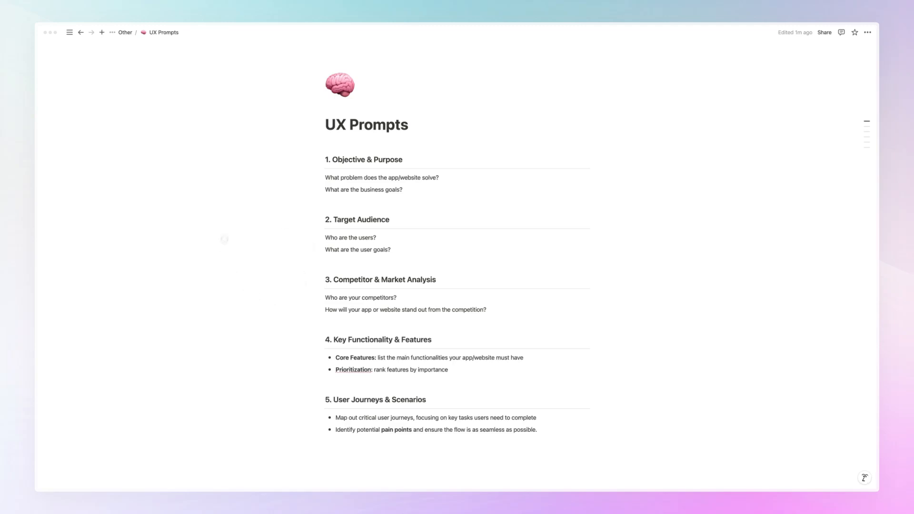